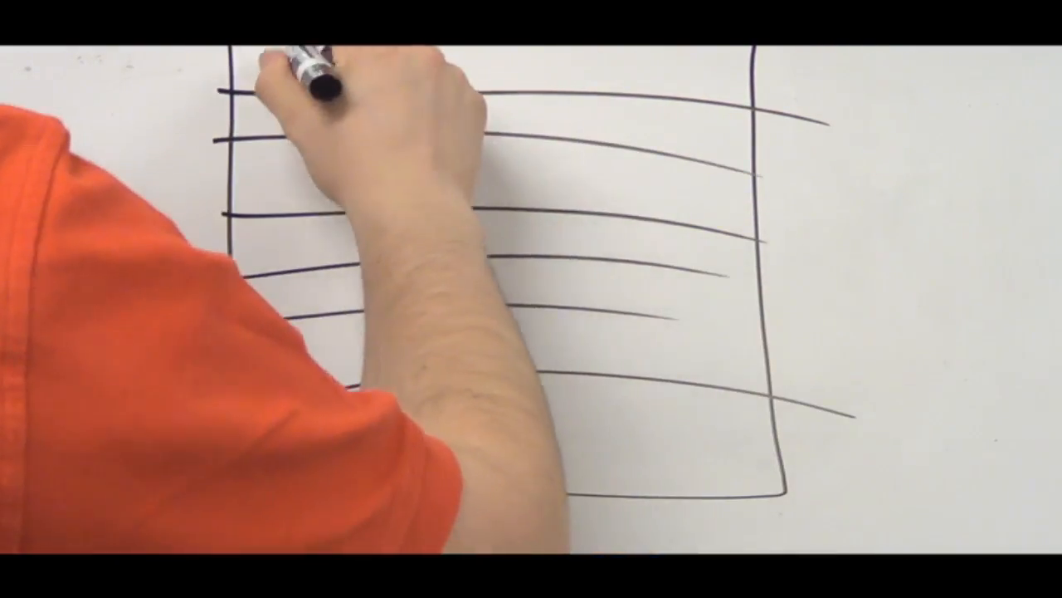
pyautogui.write('Team Hue')
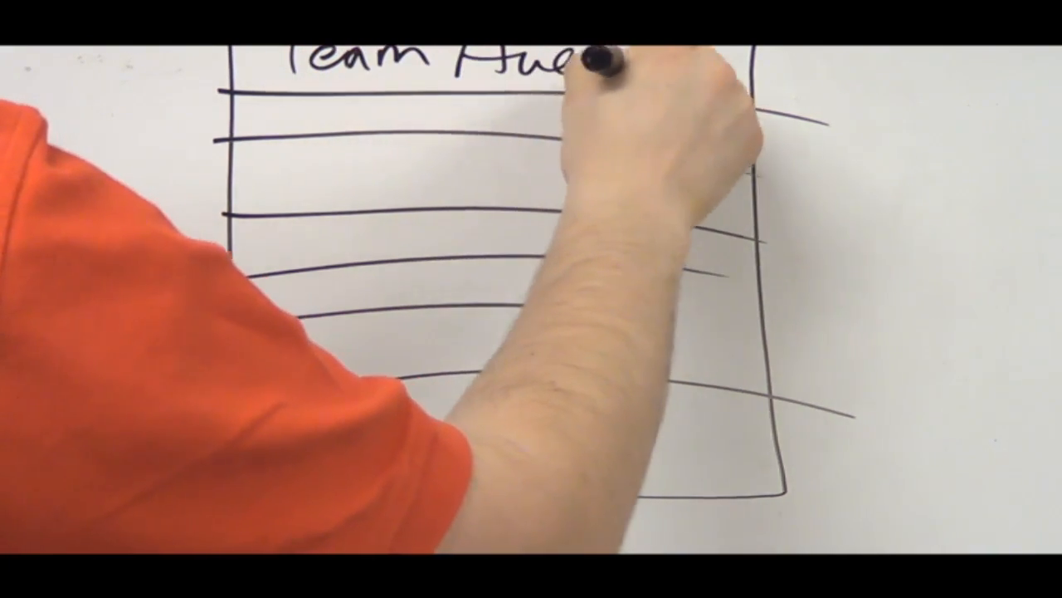